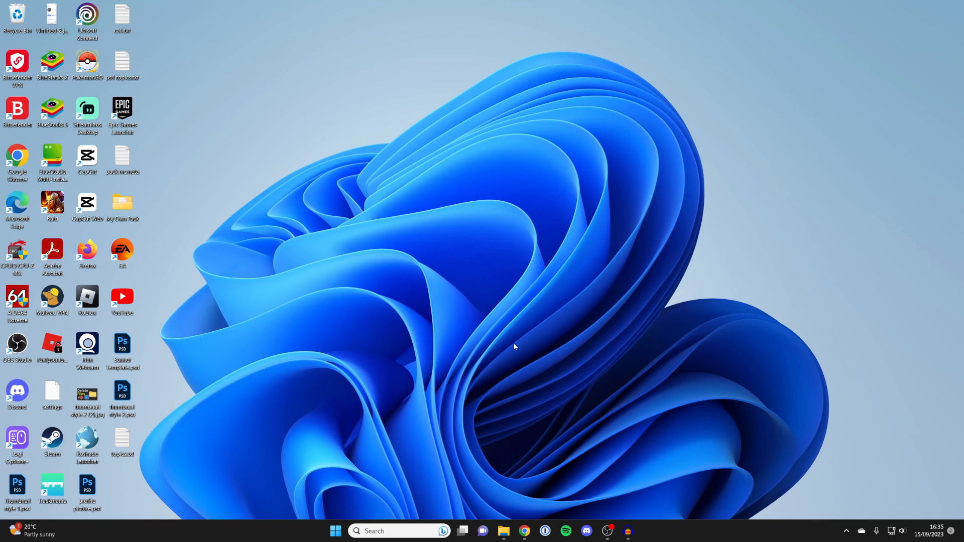
{"action": "mouse_move", "coordinate": [542, 363]}
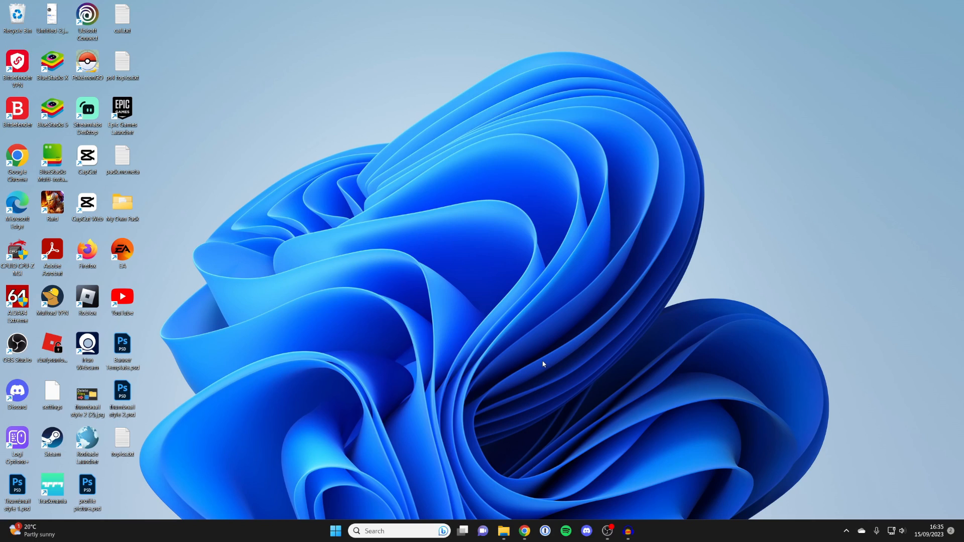
{"action": "mouse_move", "coordinate": [536, 439]}
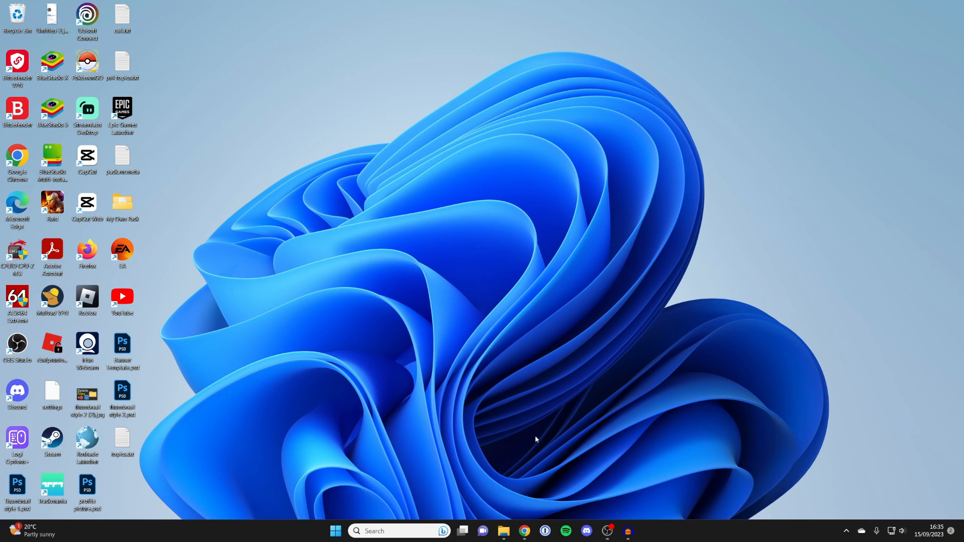
- Search Google for "minecraft skins" from a newly opened Chrome window
{"action": "left_click", "coordinate": [524, 535]}
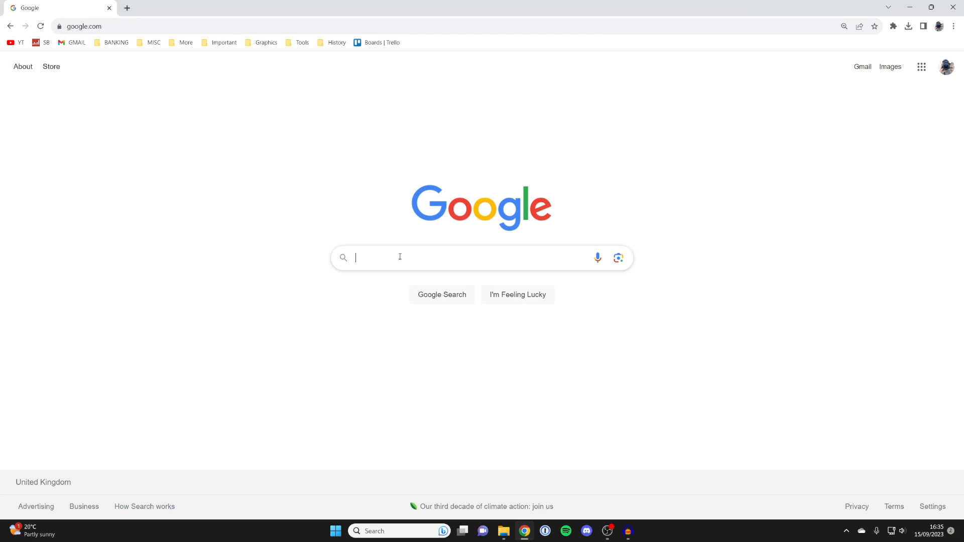
{"action": "type", "text": "min"}
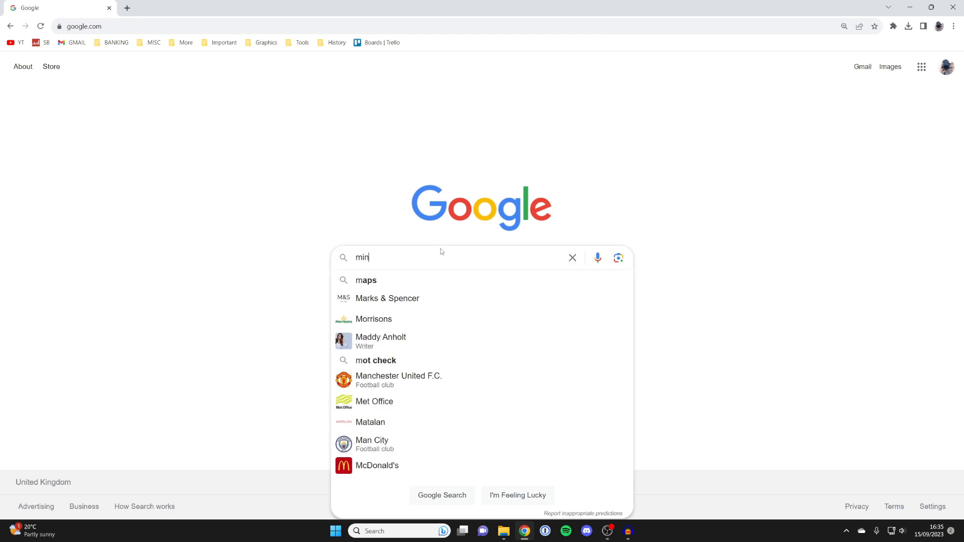
{"action": "type", "text": "minecraft skins"}
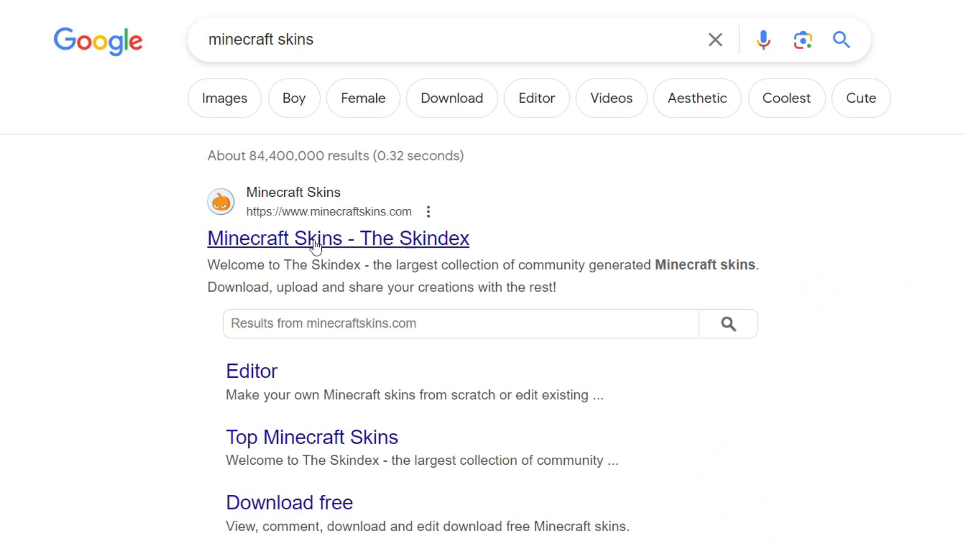
- Agree to The Skindex privacy notice and browse down the Top Minecraft Skins listing
{"action": "left_click", "coordinate": [337, 239]}
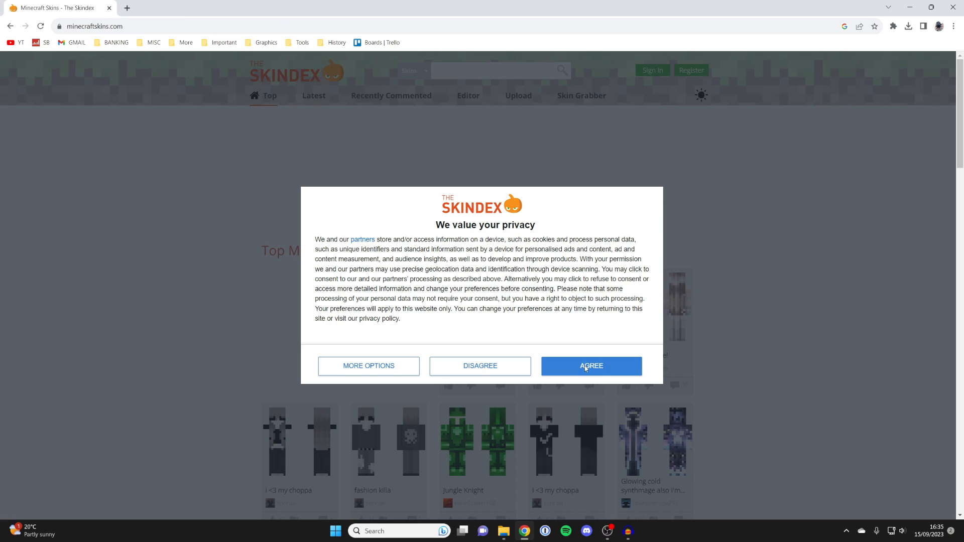
{"action": "left_click", "coordinate": [591, 365]}
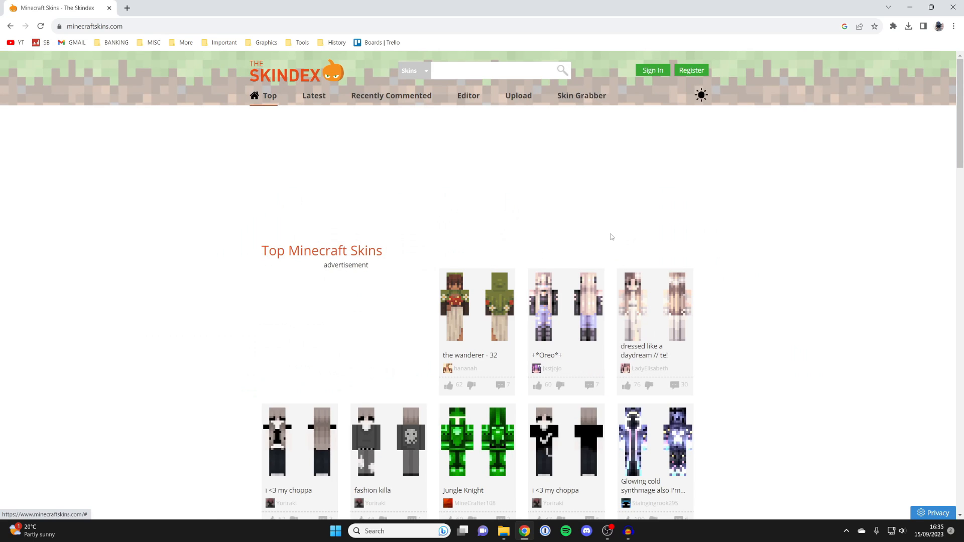
{"action": "scroll", "scroll_direction": "down", "scroll_amount": 3}
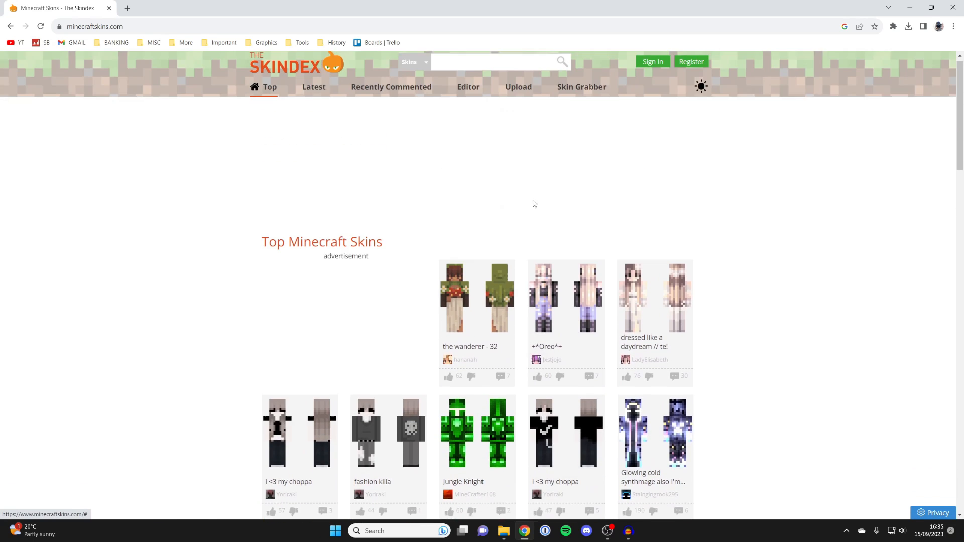
{"action": "scroll", "scroll_direction": "down", "scroll_amount": 3}
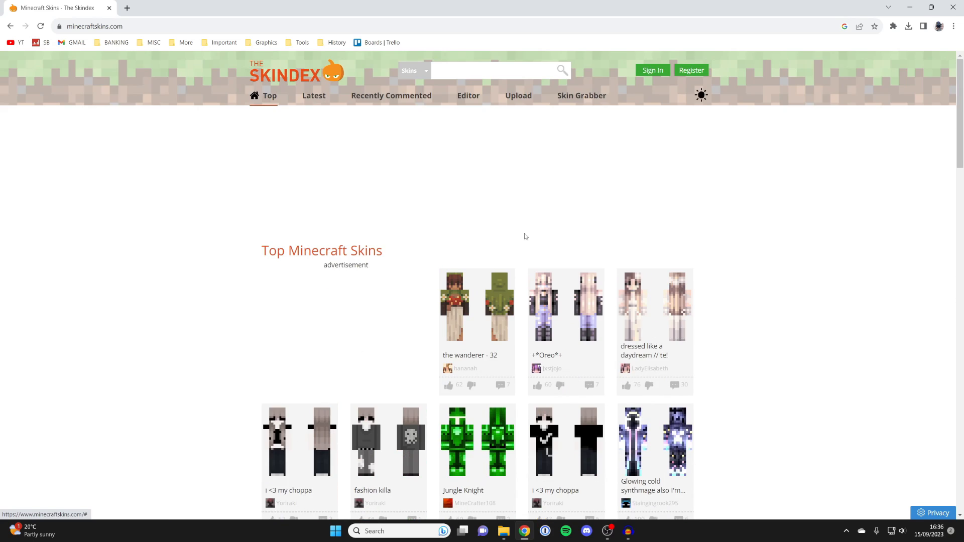
{"action": "scroll", "scroll_direction": "down", "scroll_amount": 3}
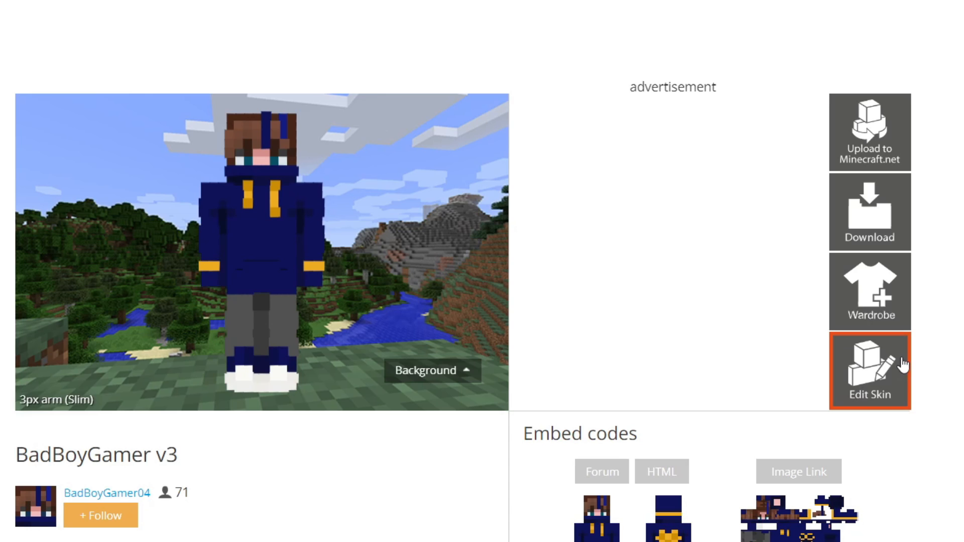
{"action": "mouse_move", "coordinate": [305, 258]}
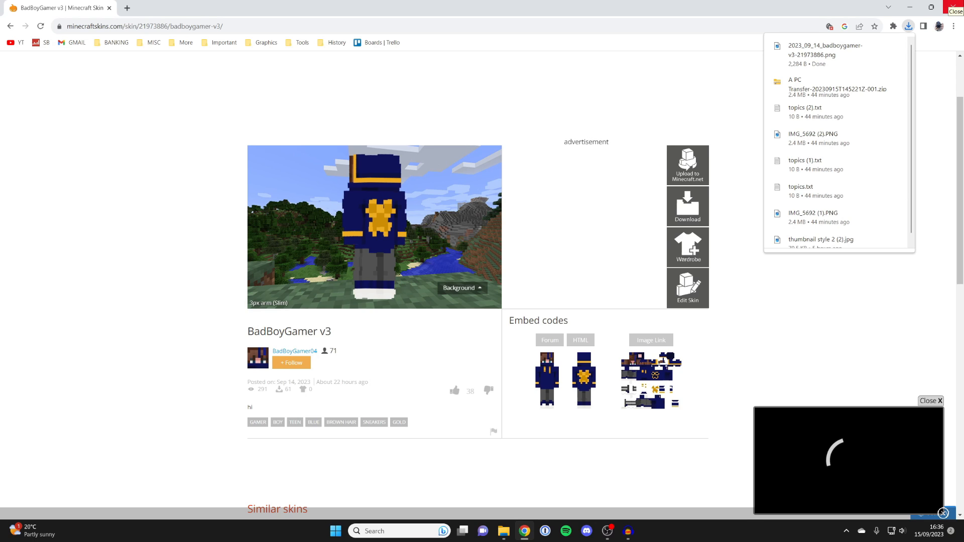
- Download the BadBoyGamer v3 skin file and switch over to the Minecraft Launcher
{"action": "left_click", "coordinate": [955, 11]}
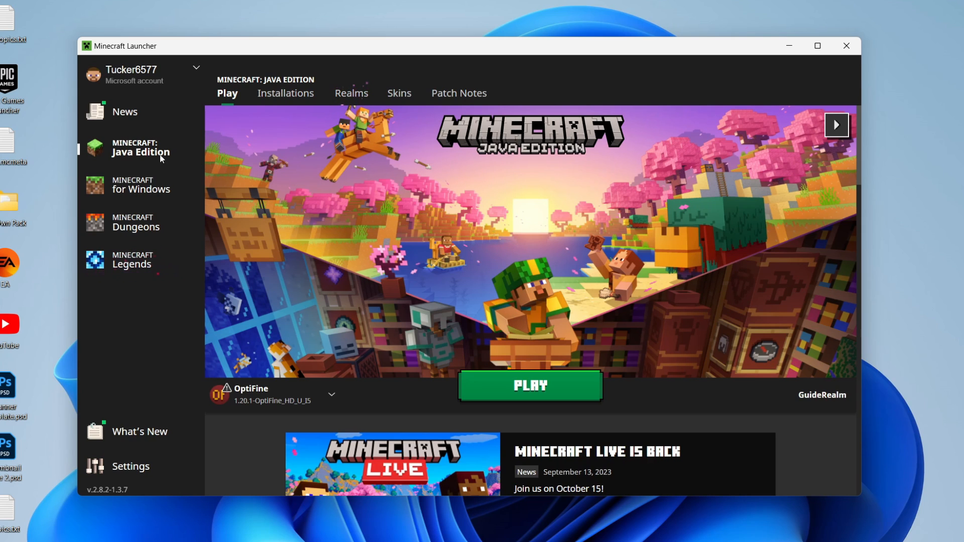
{"action": "mouse_move", "coordinate": [244, 156]}
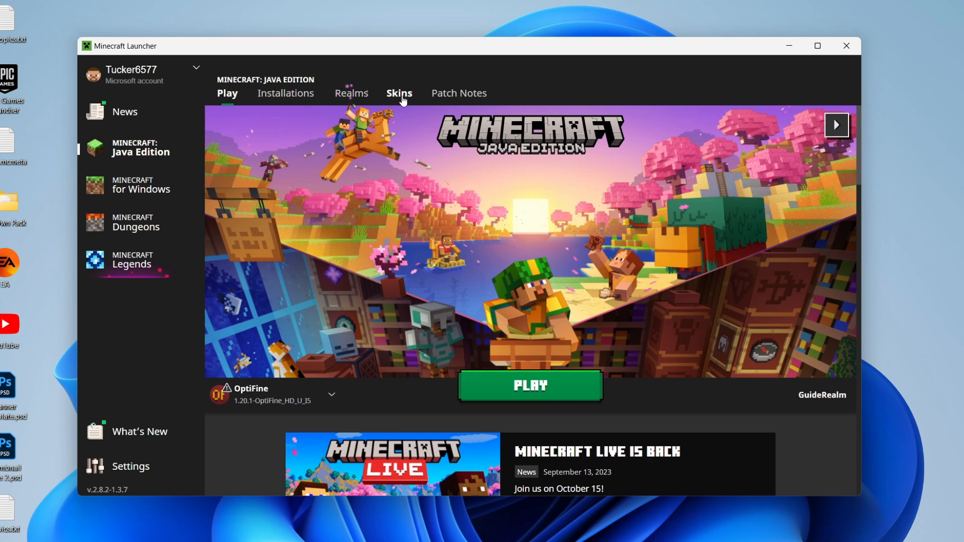
- Show the Java Edition Skins page with the current skin and library
{"action": "left_click", "coordinate": [399, 92]}
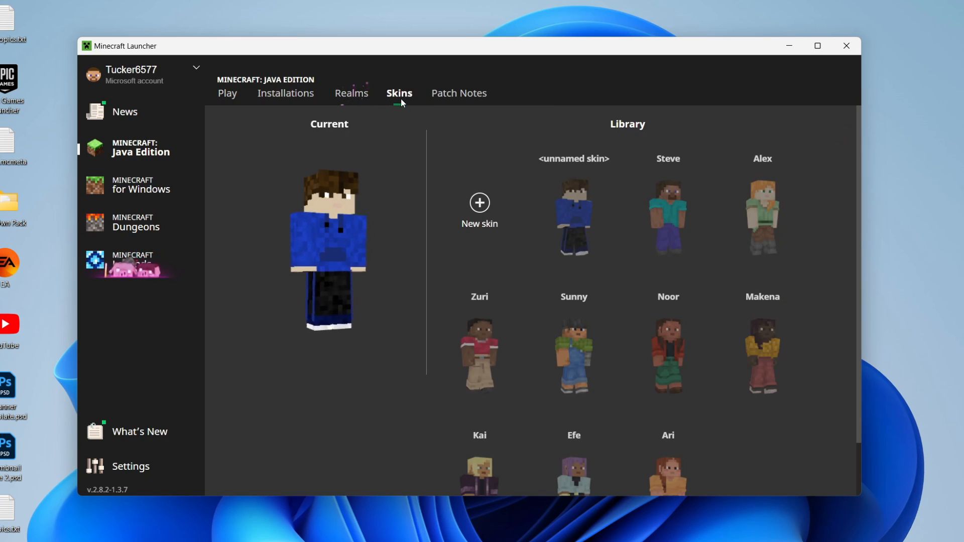
- Create a new skin named "Gamer", trying Slim then settling on the Wide player model
{"action": "left_click", "coordinate": [479, 209]}
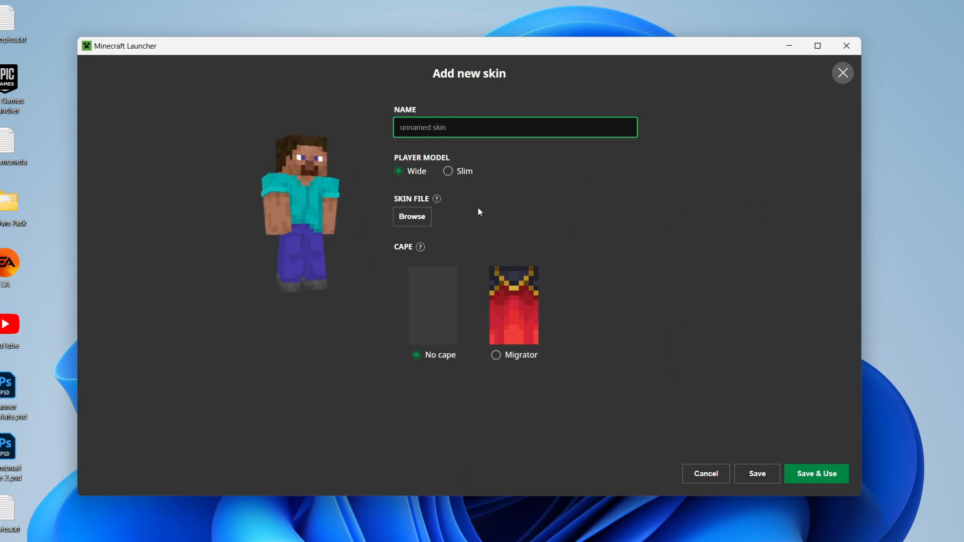
{"action": "left_click", "coordinate": [514, 128]}
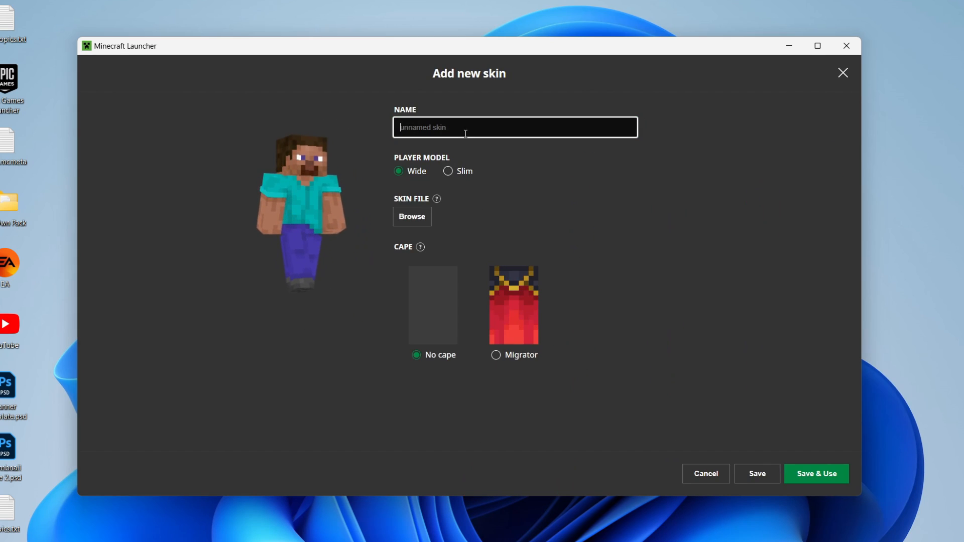
{"action": "type", "text": "Gamer"}
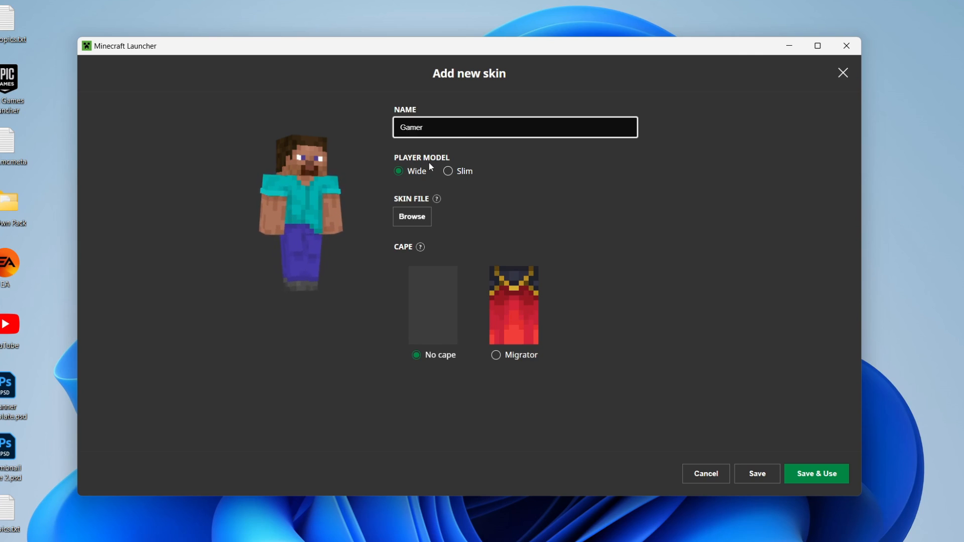
{"action": "left_click", "coordinate": [448, 171]}
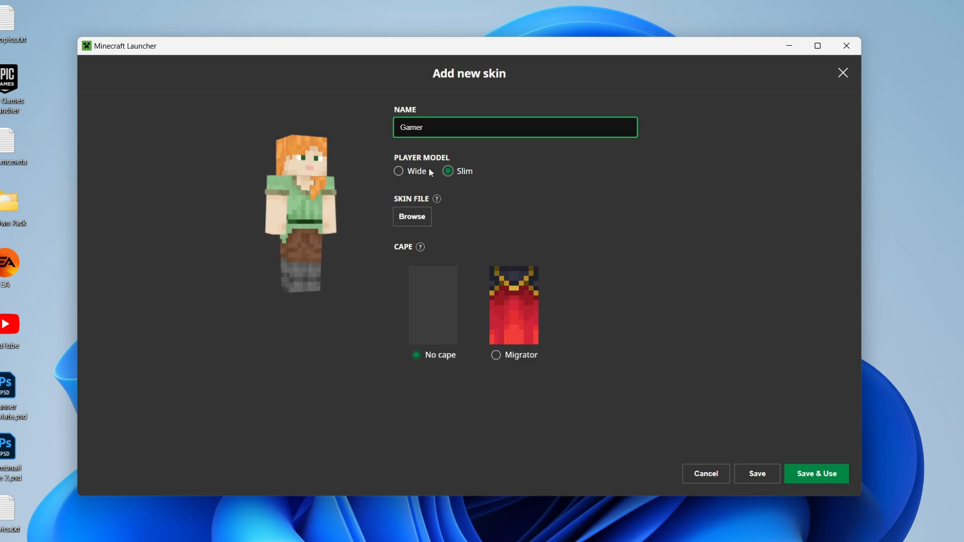
{"action": "left_click", "coordinate": [398, 171]}
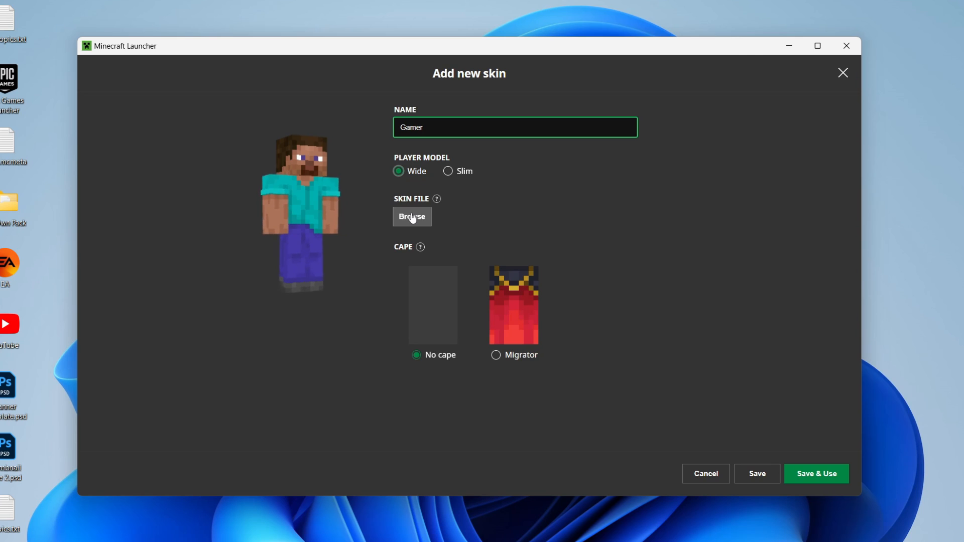
- Load 2023_09_14_badboygamer-v3-21973886.png from Downloads as the Gamer skin image
{"action": "left_click", "coordinate": [412, 217]}
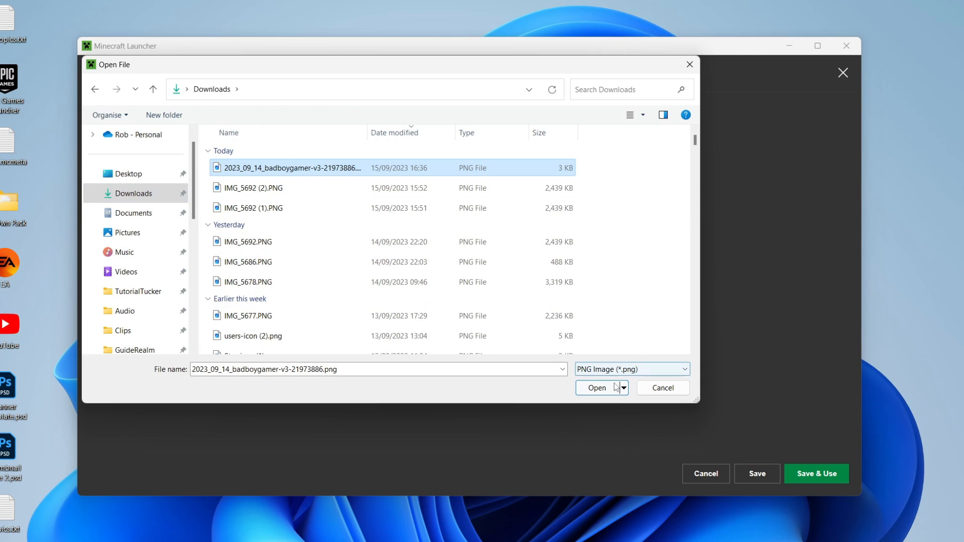
{"action": "left_click", "coordinate": [595, 388]}
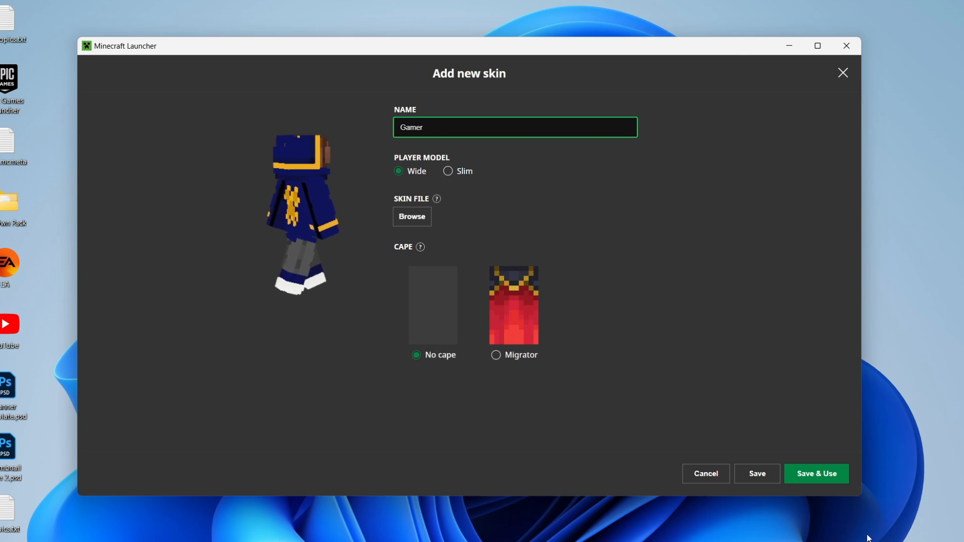
- Save & Use the Gamer skin, confirm it as in use, and return to Play to launch the game
{"action": "left_click", "coordinate": [816, 473]}
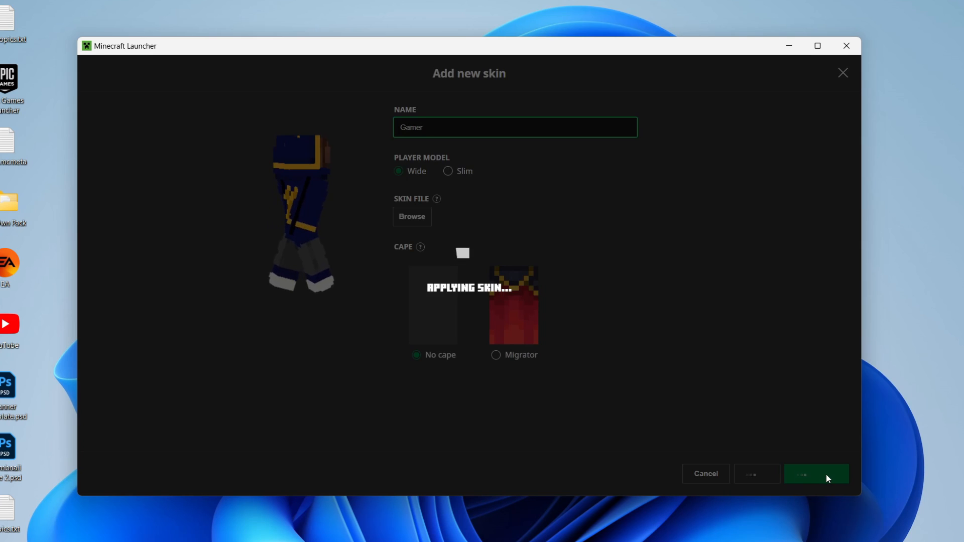
{"action": "left_click", "coordinate": [815, 473]}
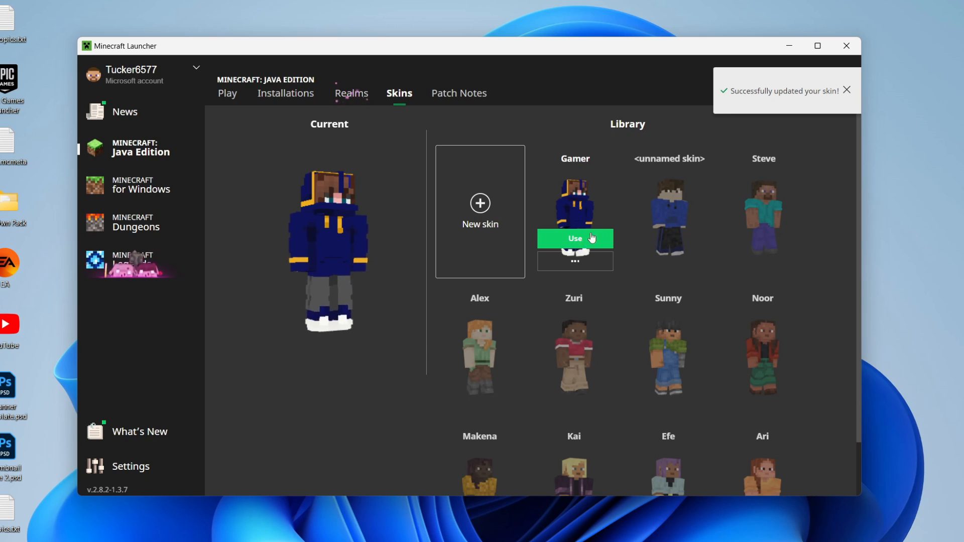
{"action": "left_click", "coordinate": [574, 239]}
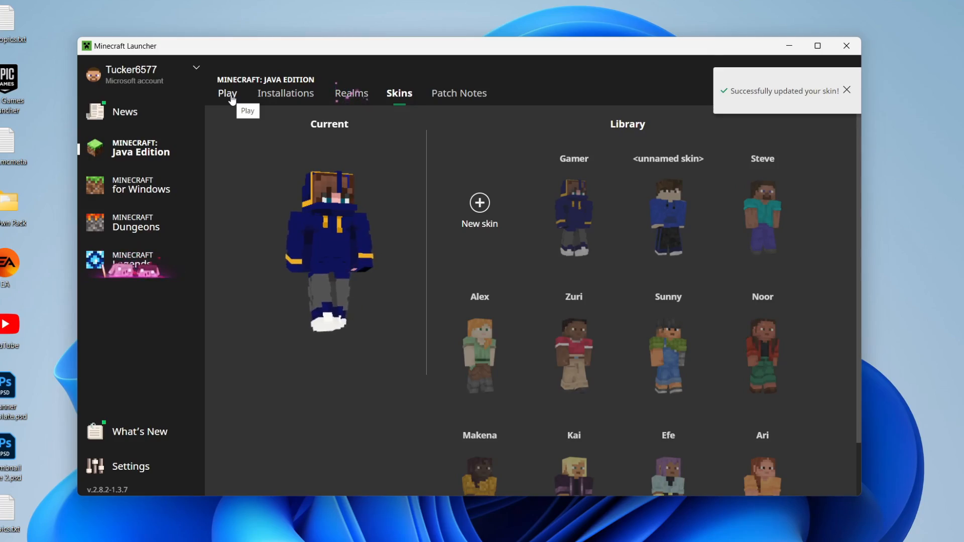
{"action": "left_click", "coordinate": [227, 92]}
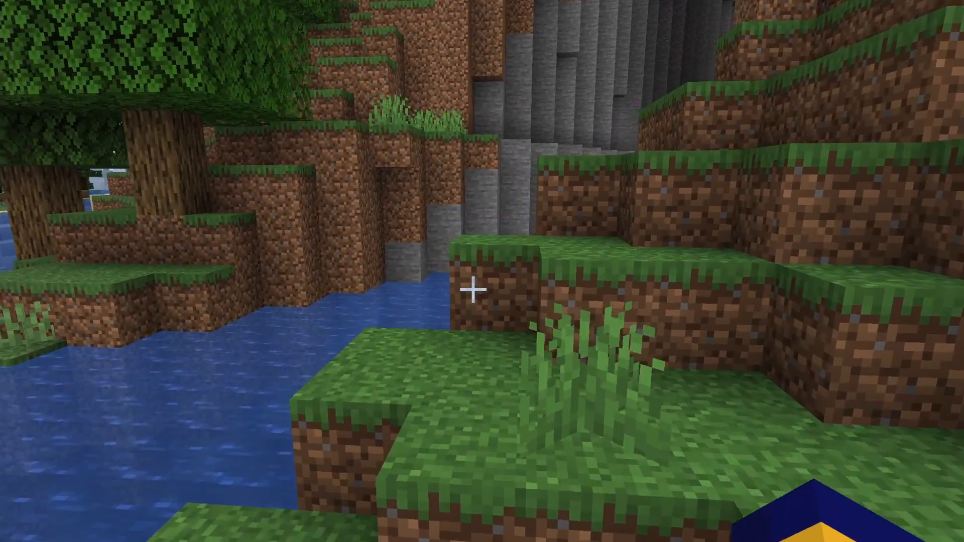